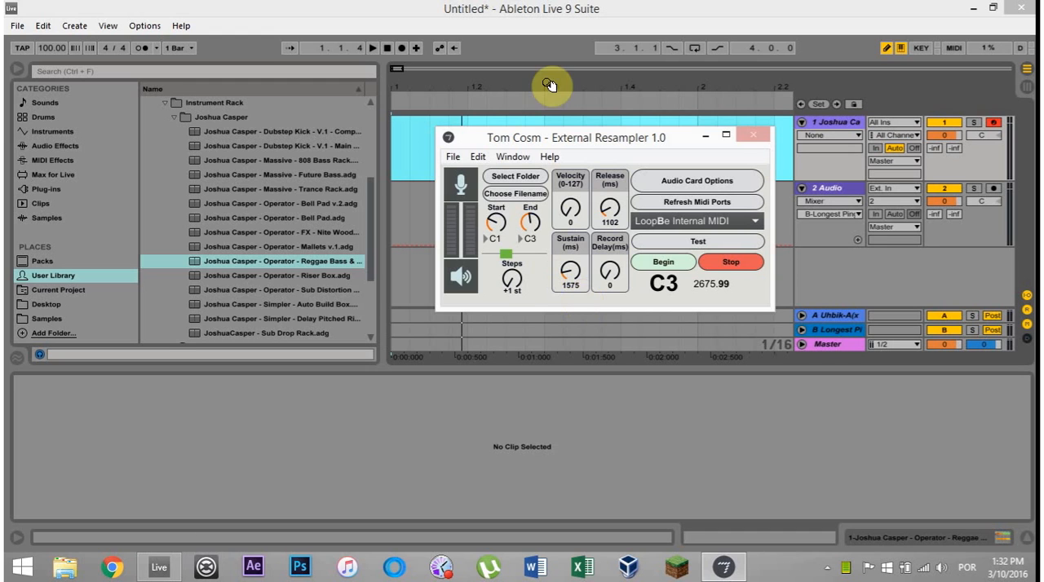
mouse_move(586, 140)
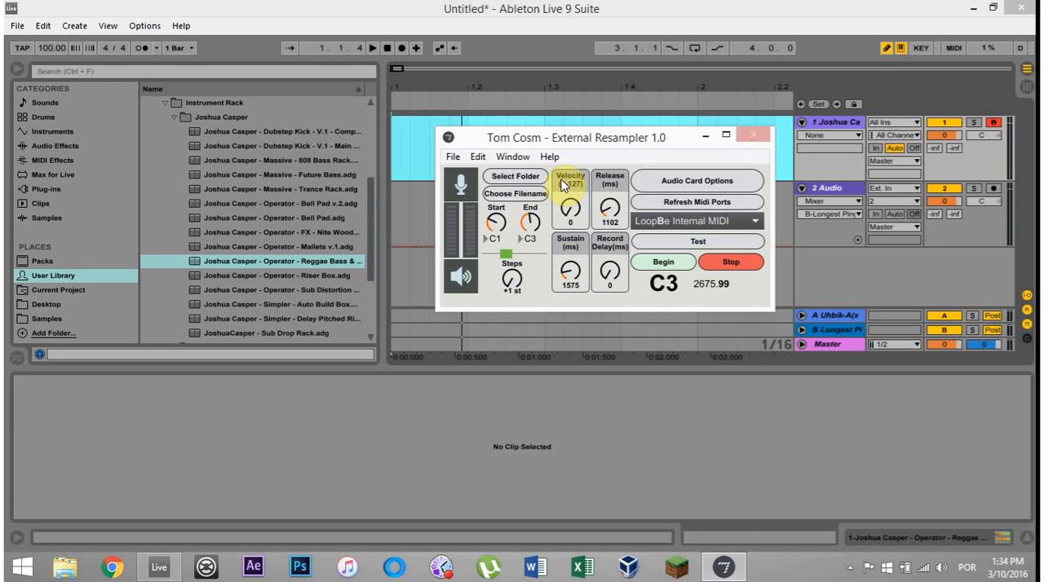
mouse_move(144, 25)
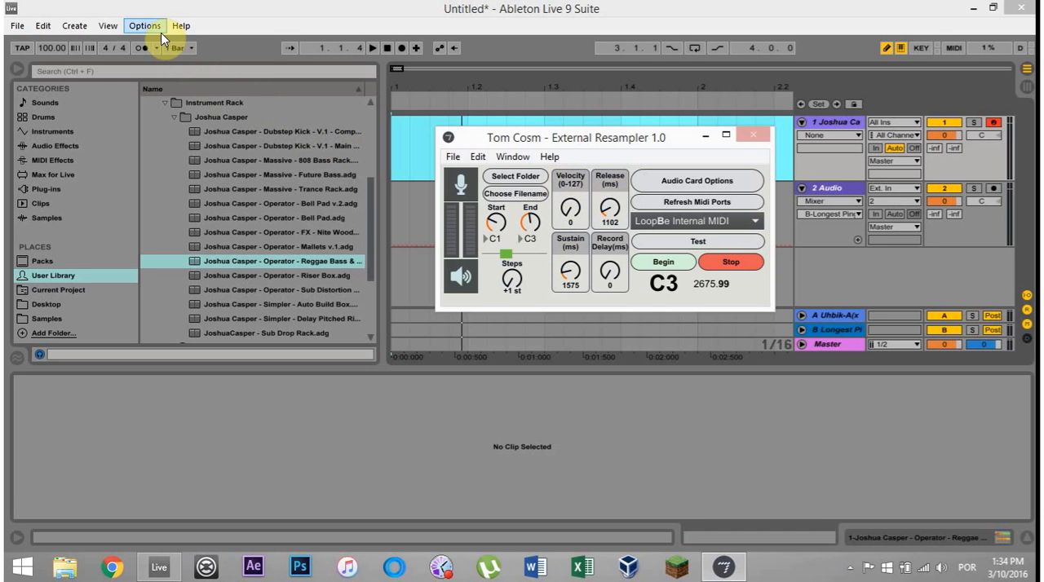
Open Live's Preferences to the Audio tab, showing CABLE Input as output device
left_click(145, 25)
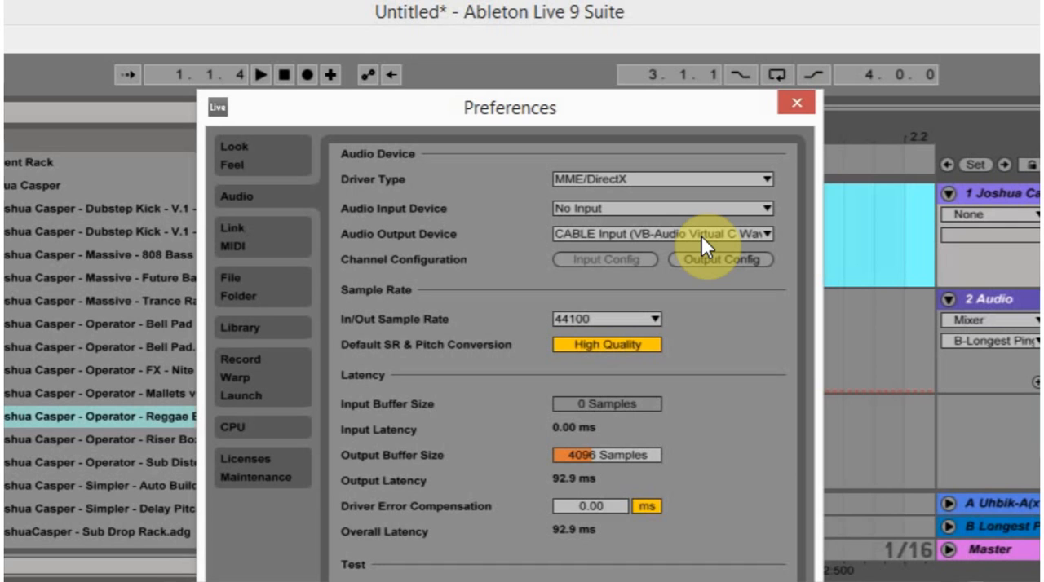
mouse_move(699, 245)
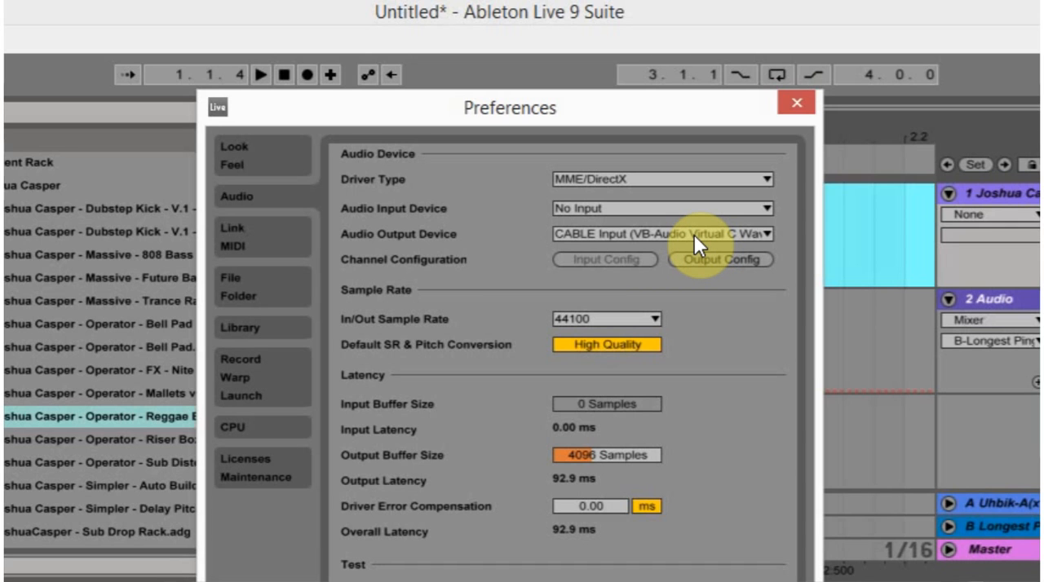
mouse_move(661, 247)
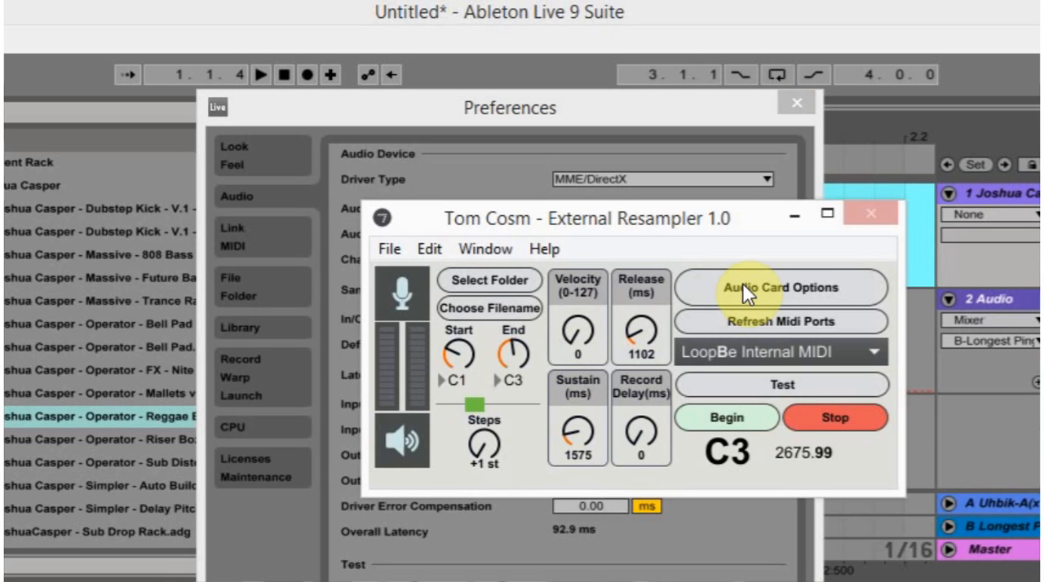
mouse_move(803, 359)
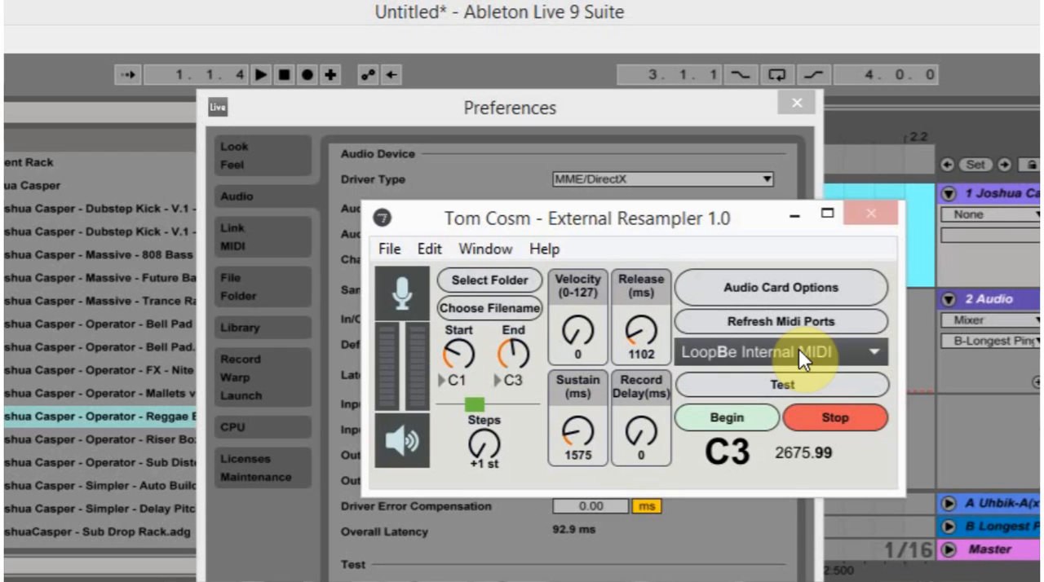
mouse_move(761, 362)
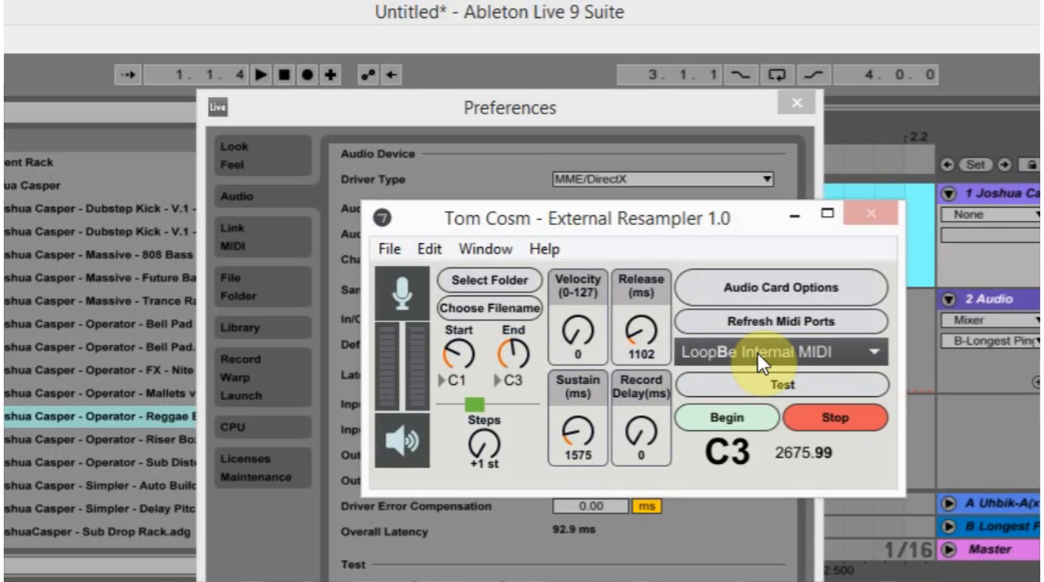
mouse_move(787, 361)
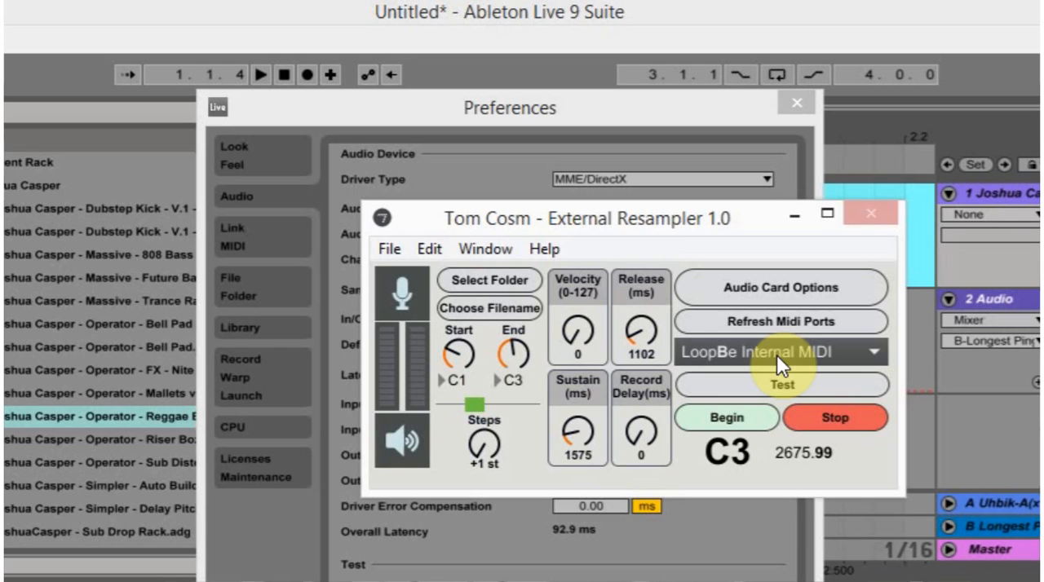
mouse_move(640, 285)
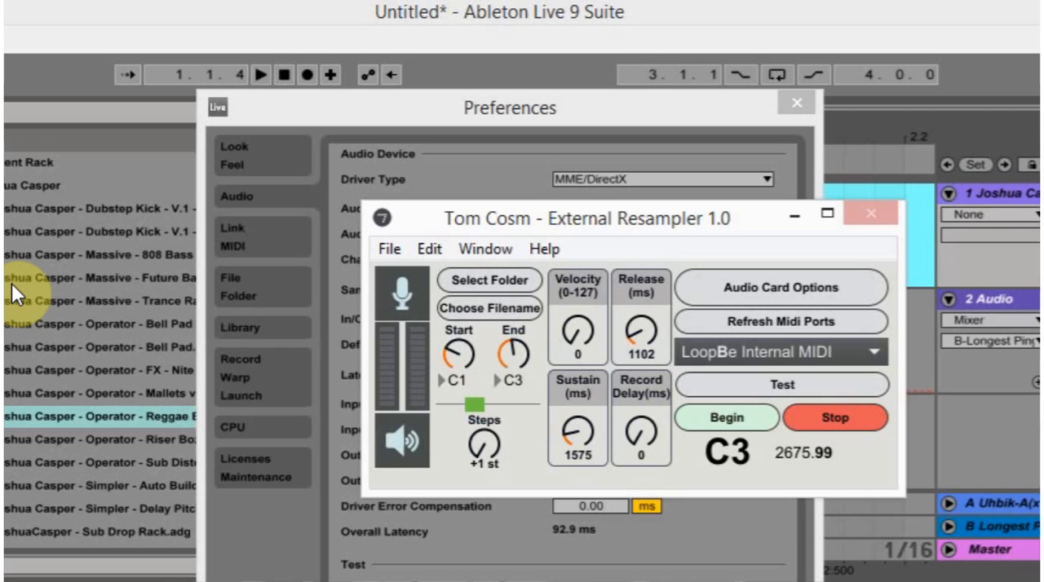
mouse_move(424, 259)
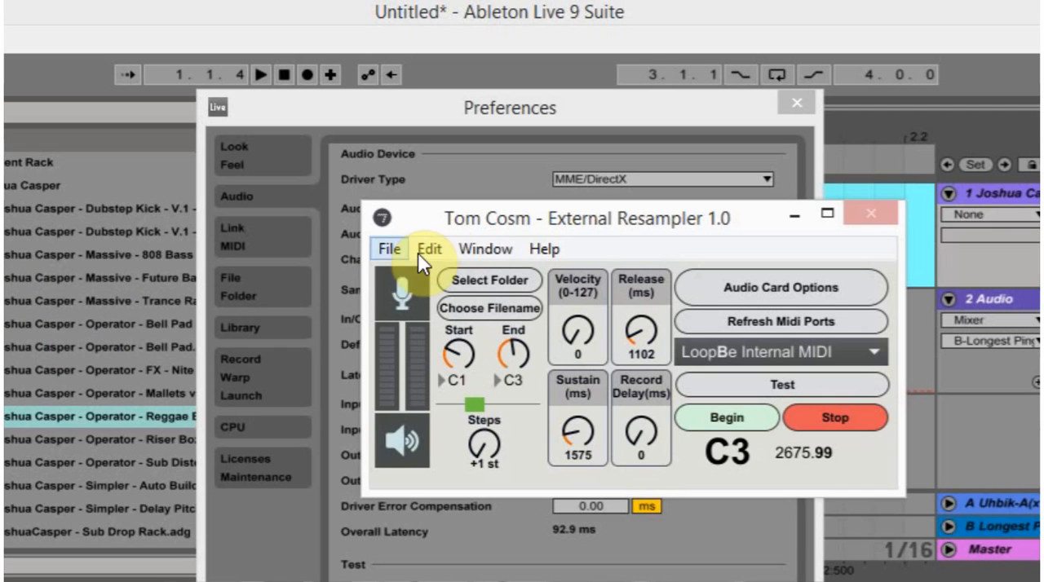
mouse_move(451, 218)
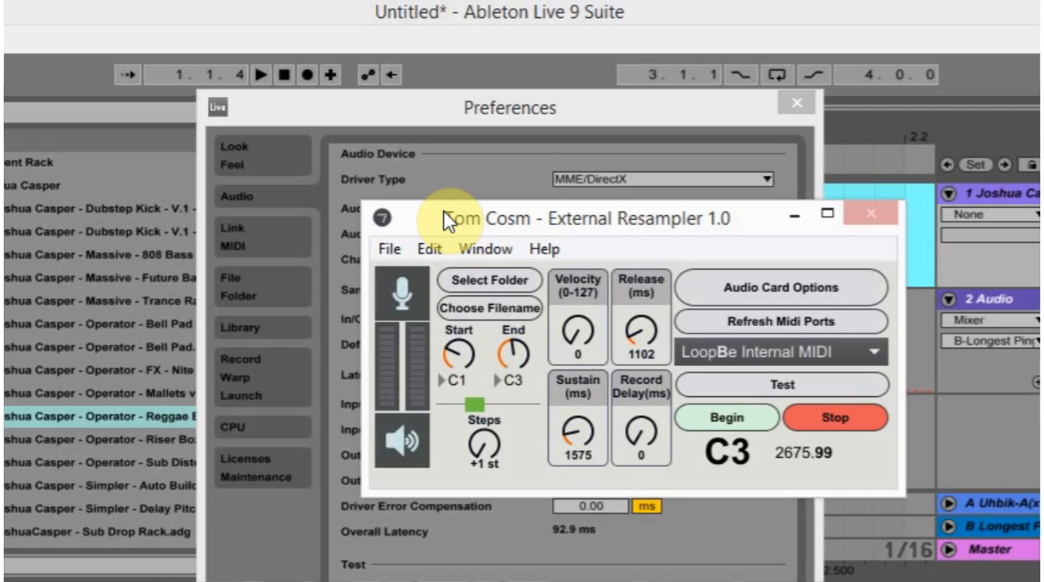
mouse_move(794, 220)
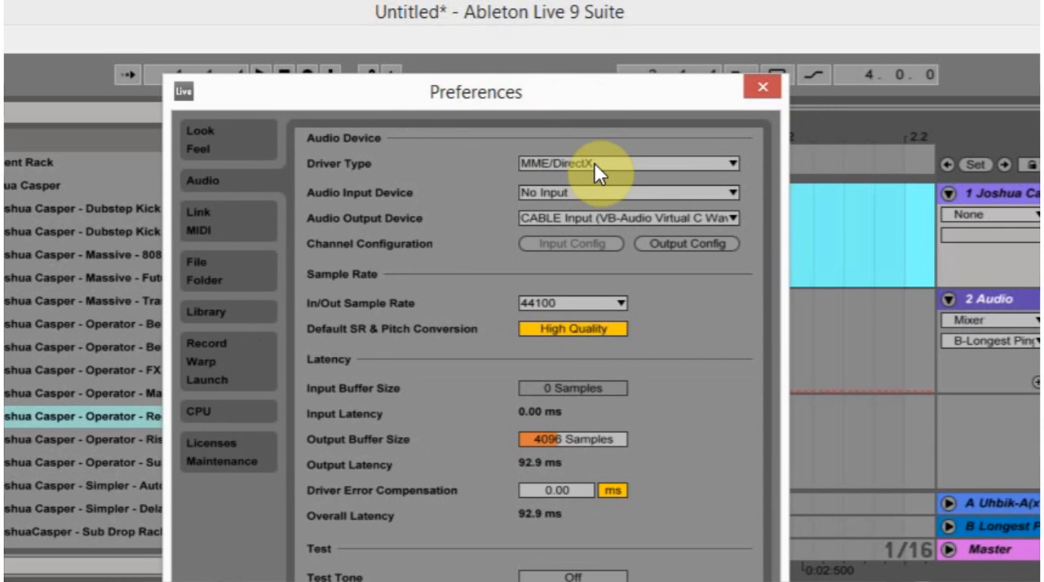
mouse_move(610, 186)
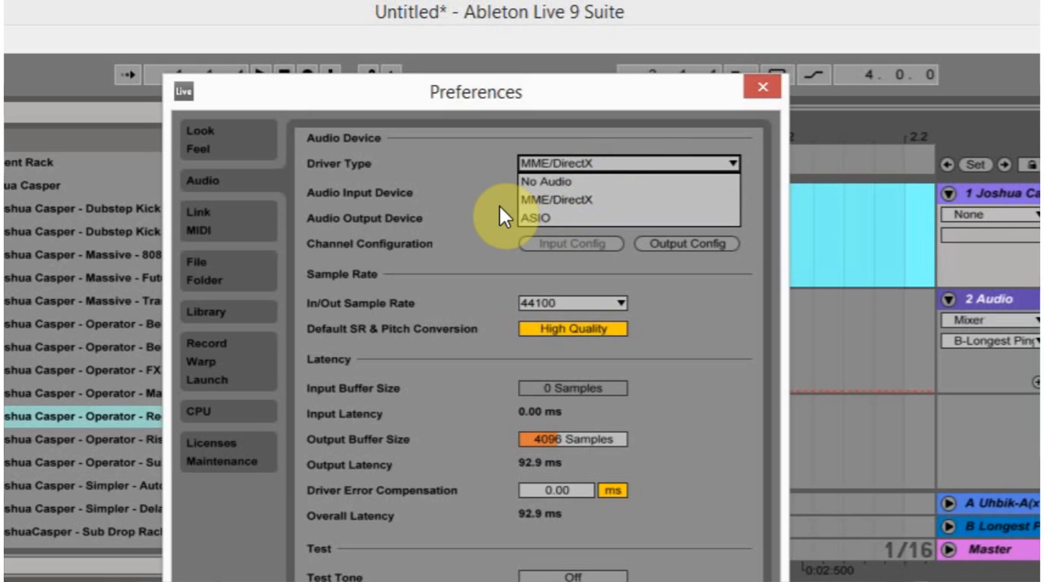
Review the driver types, keeping MME/DirectX with CABLE Input output
left_click(555, 200)
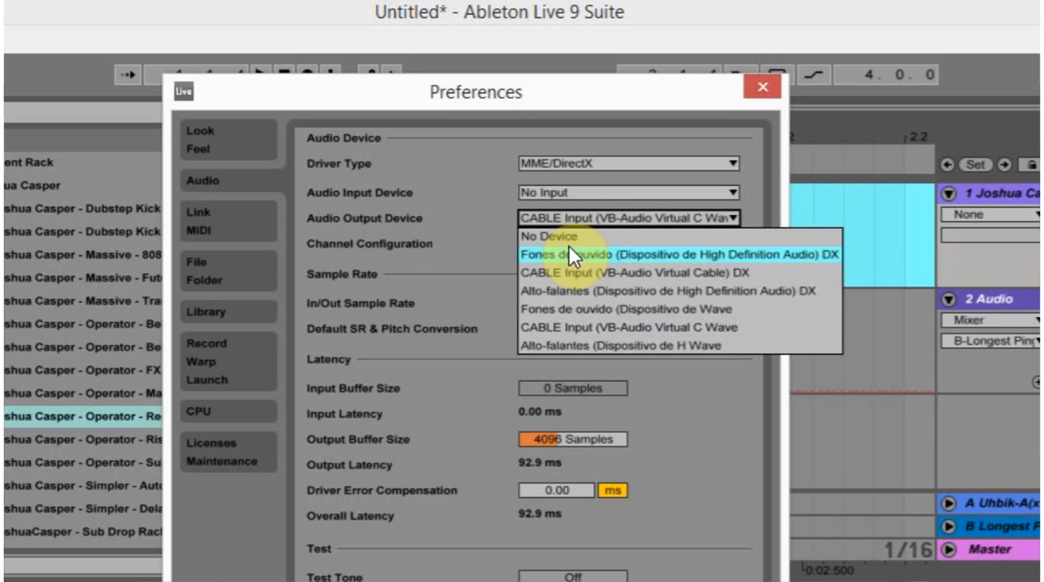
mouse_move(575, 273)
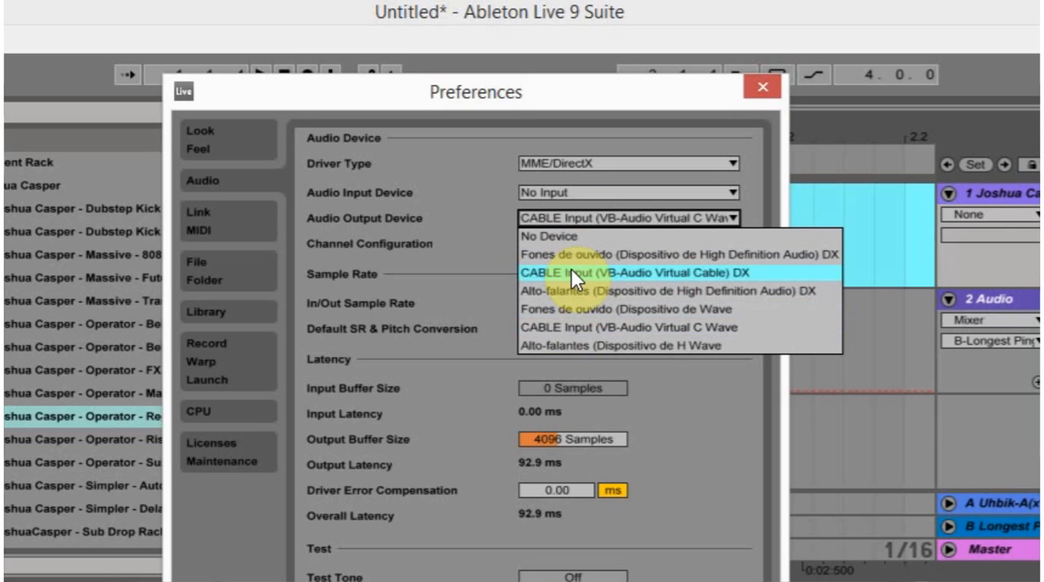
mouse_move(569, 338)
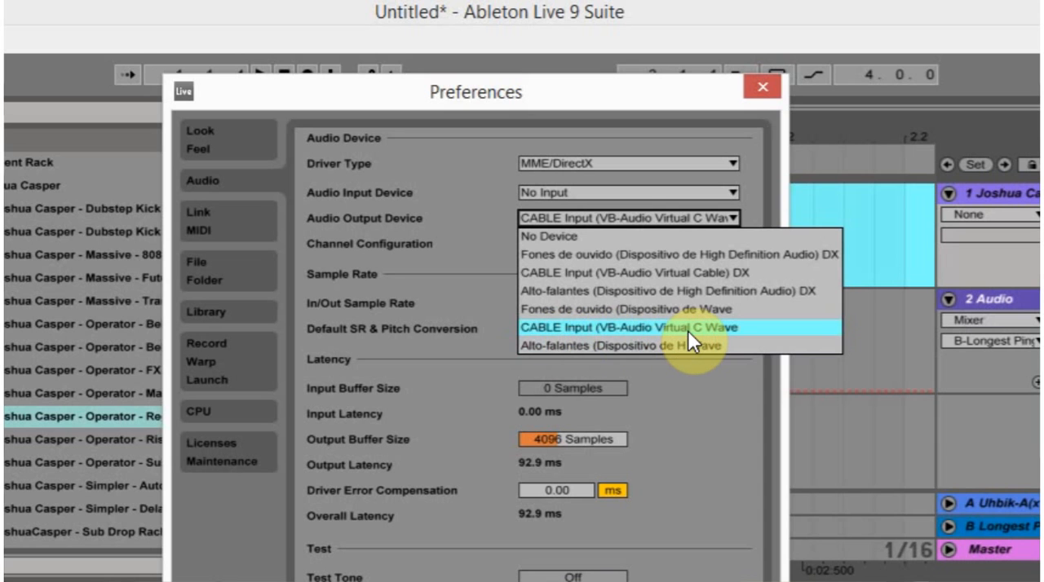
Show the Link/MIDI page and collapse the LoopBe Internal MIDI input entry
left_click(198, 221)
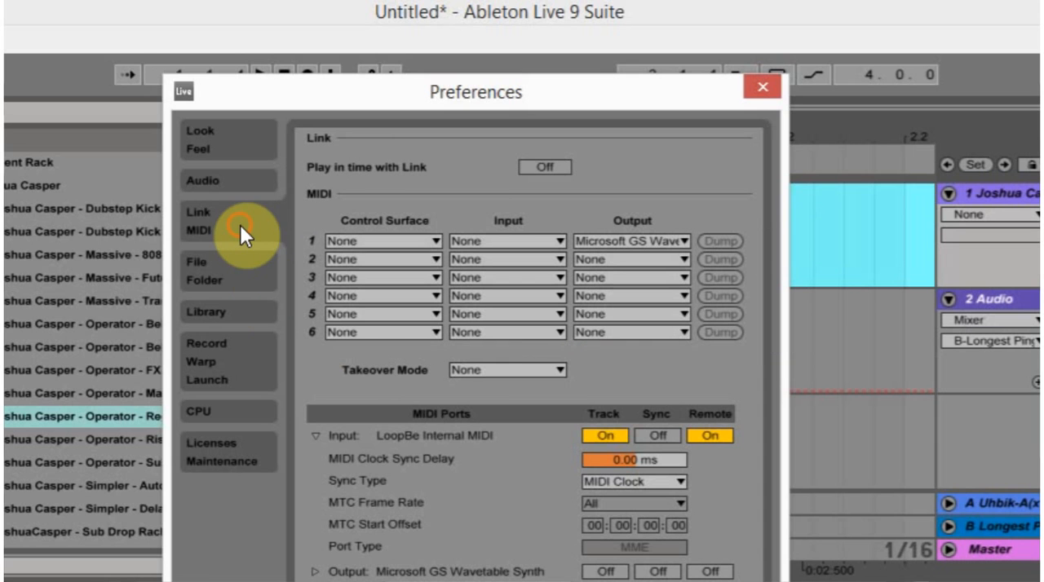
mouse_move(332, 449)
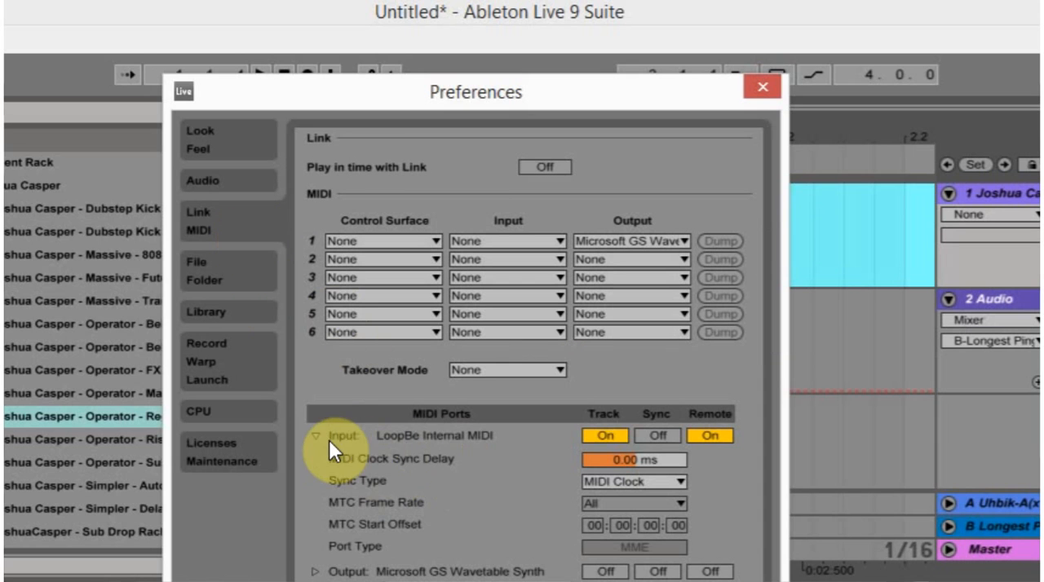
left_click(316, 436)
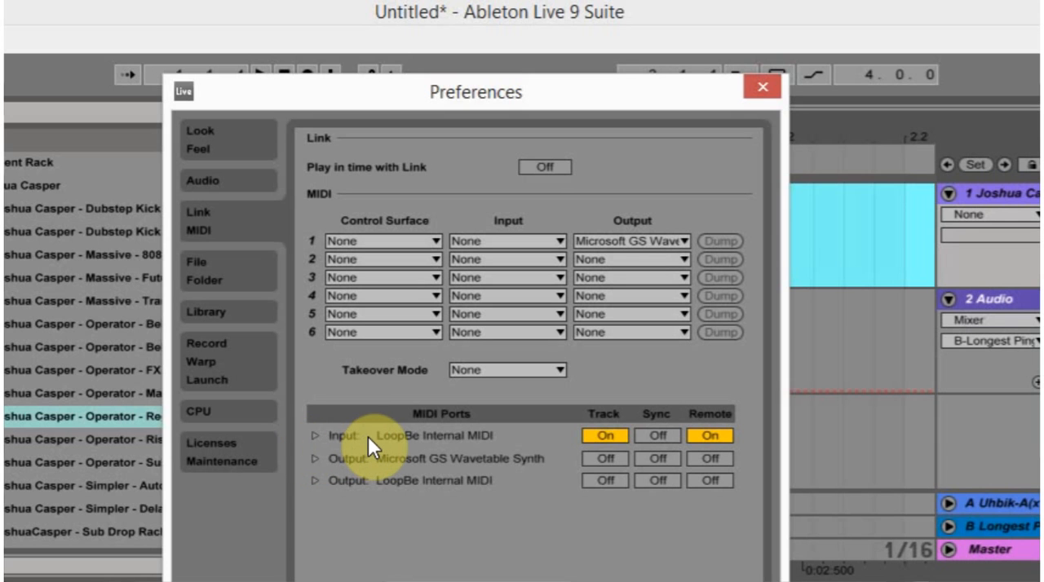
mouse_move(761, 88)
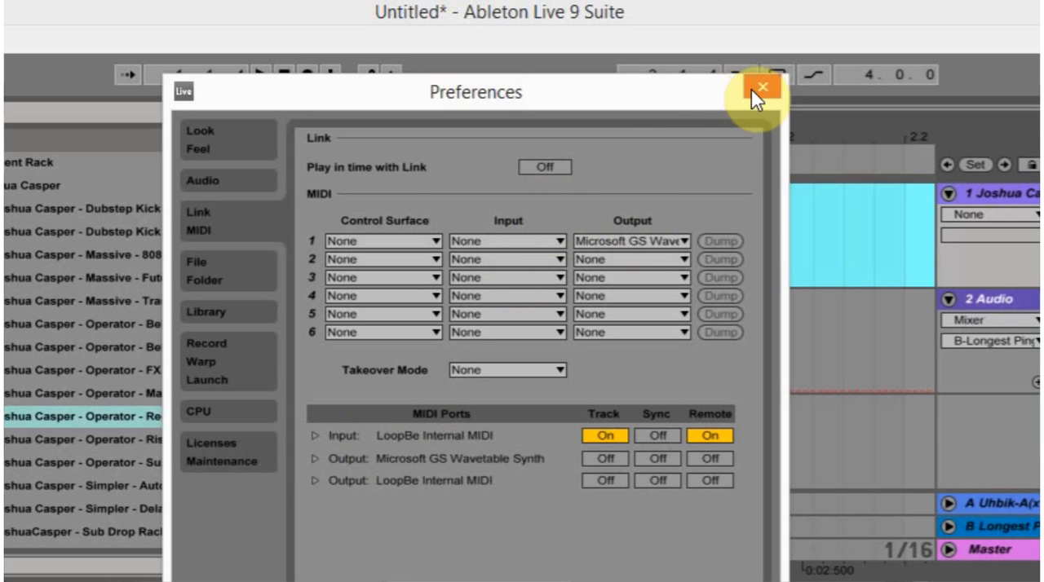
Close Live's Preferences and set the resampler's audio driver to PortAudio DirectSound
left_click(762, 87)
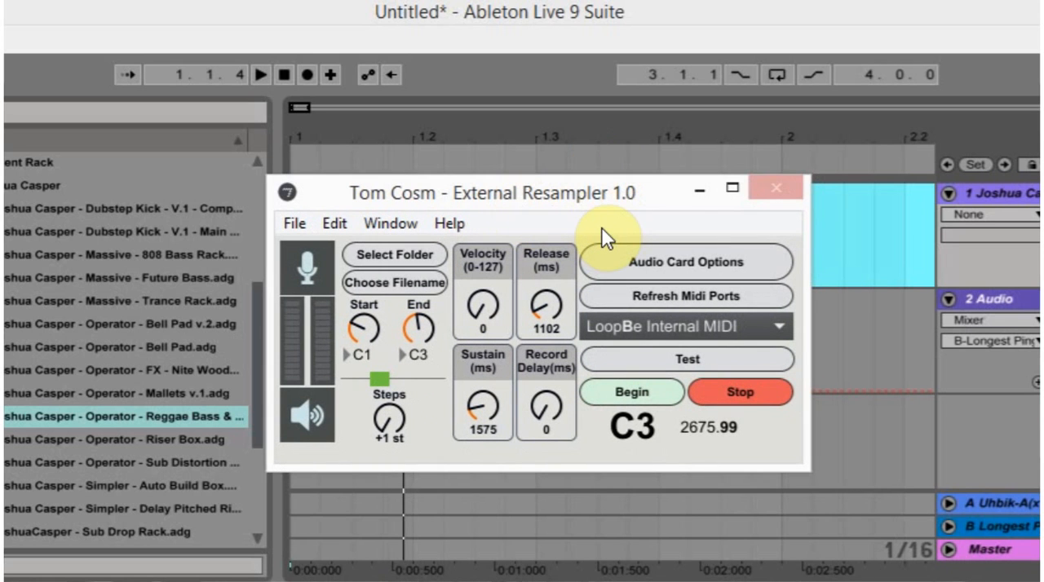
left_click(687, 263)
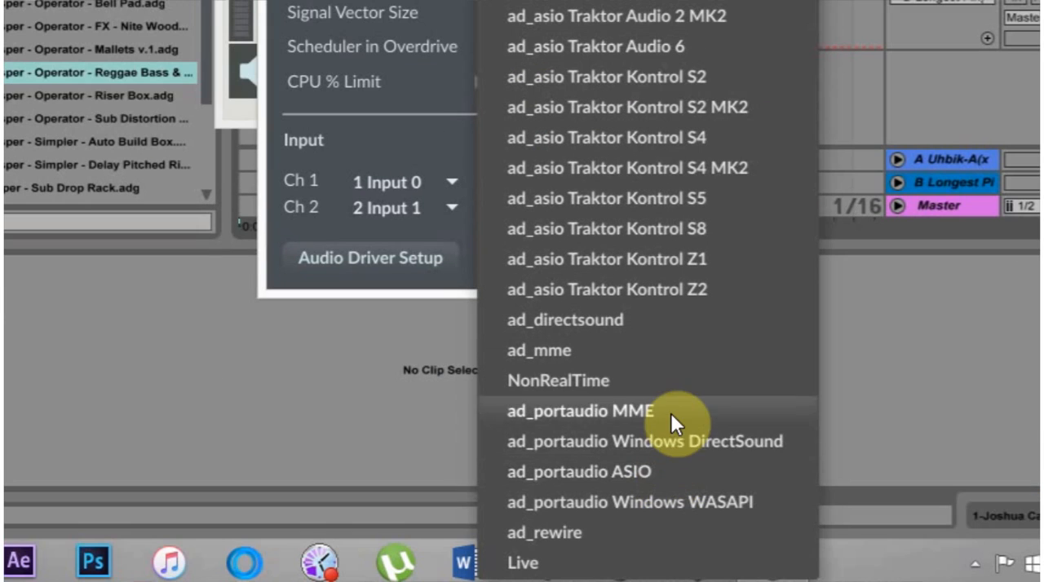
mouse_move(644, 420)
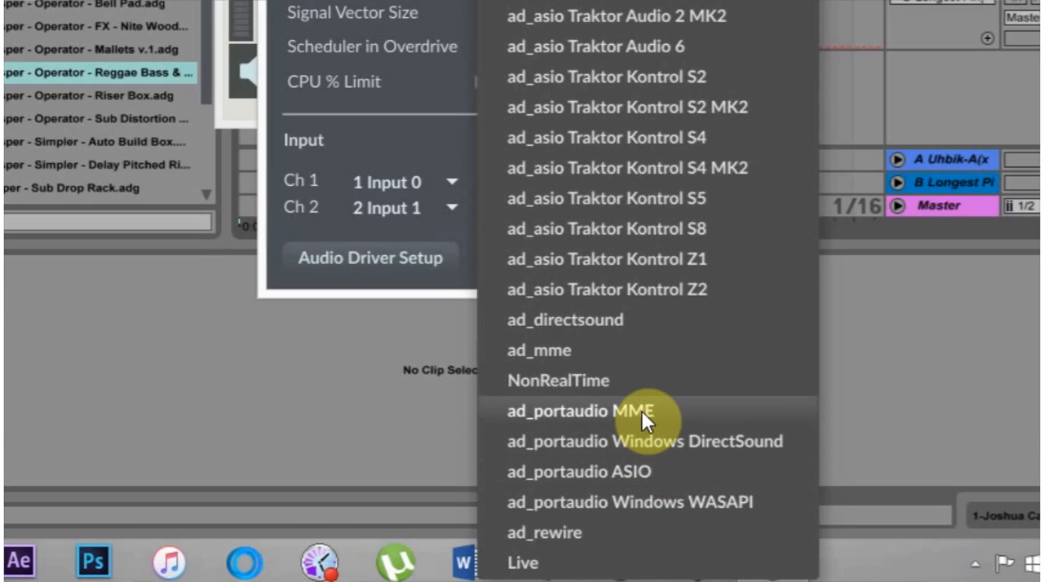
mouse_move(659, 482)
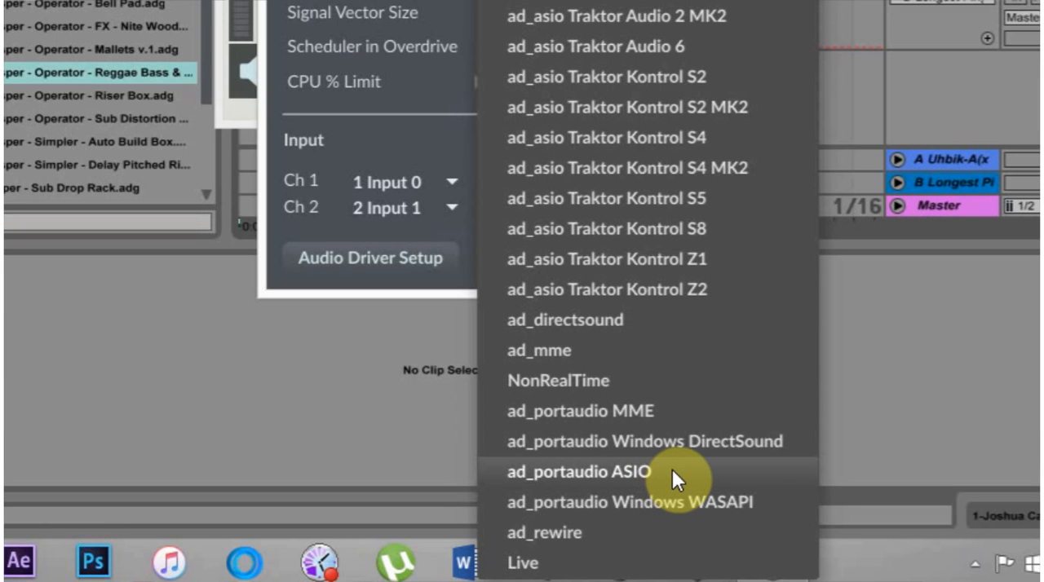
mouse_move(661, 432)
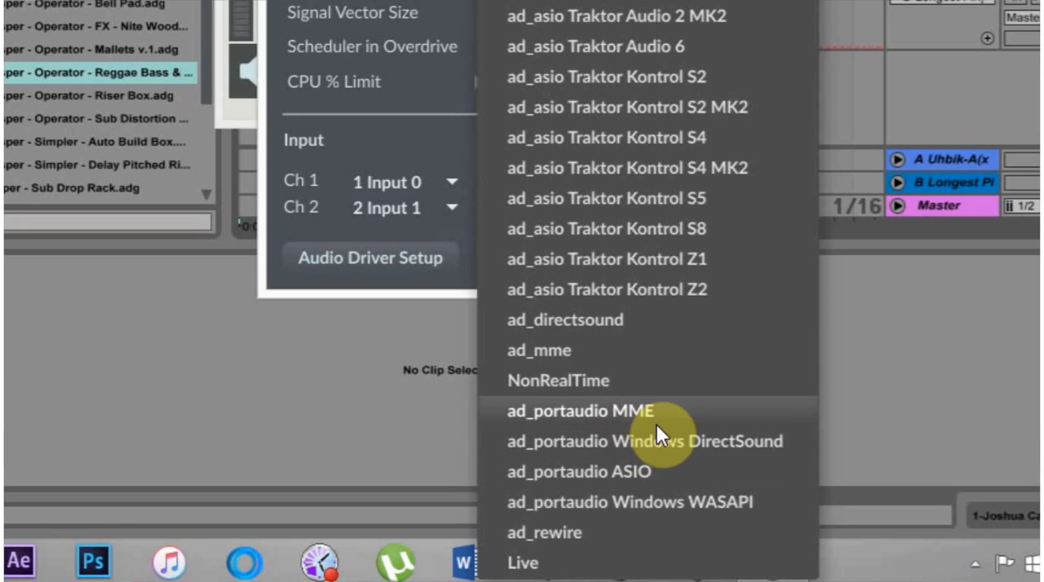
mouse_move(693, 502)
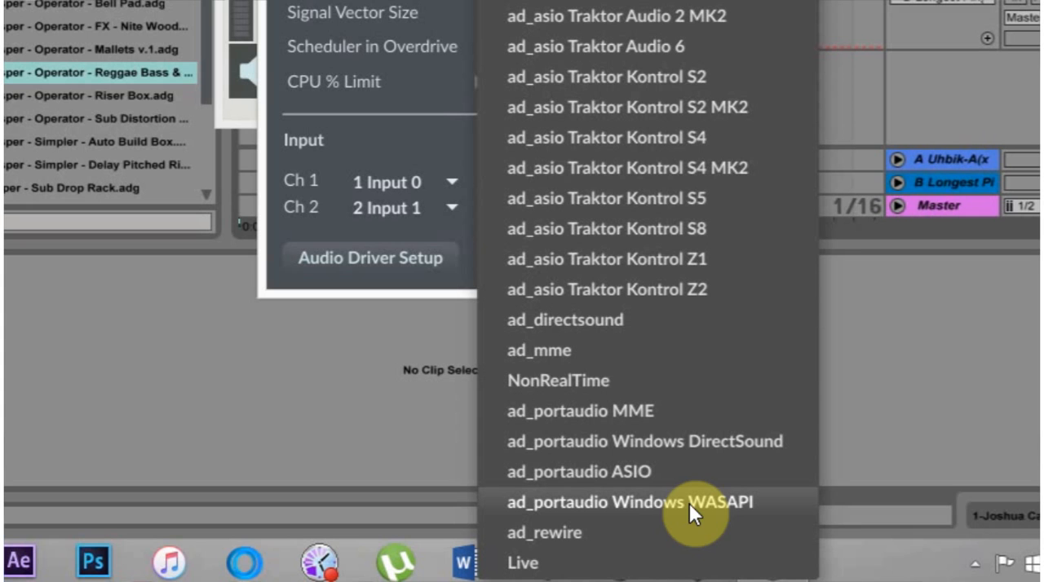
mouse_move(710, 453)
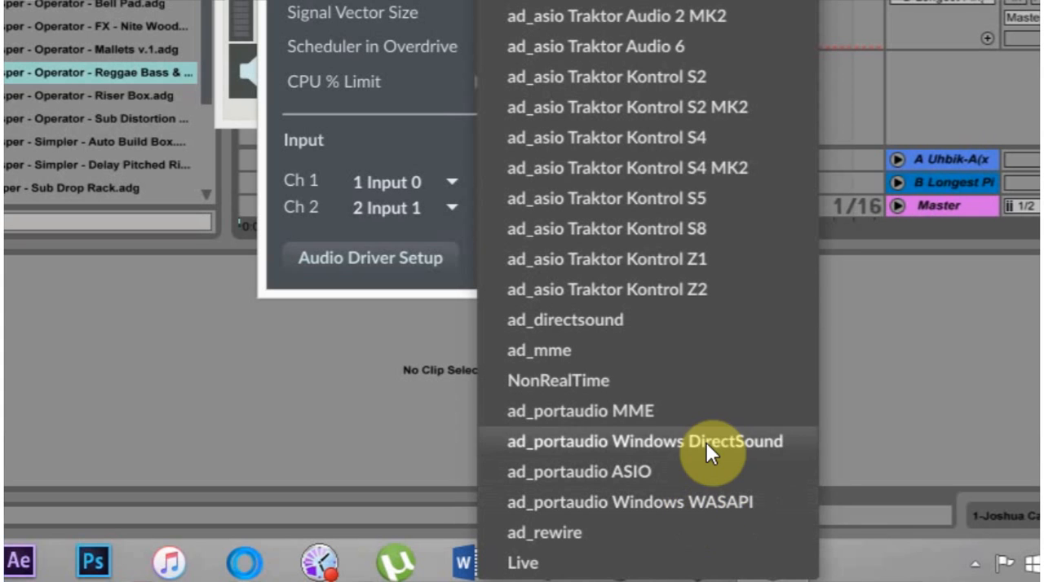
left_click(644, 441)
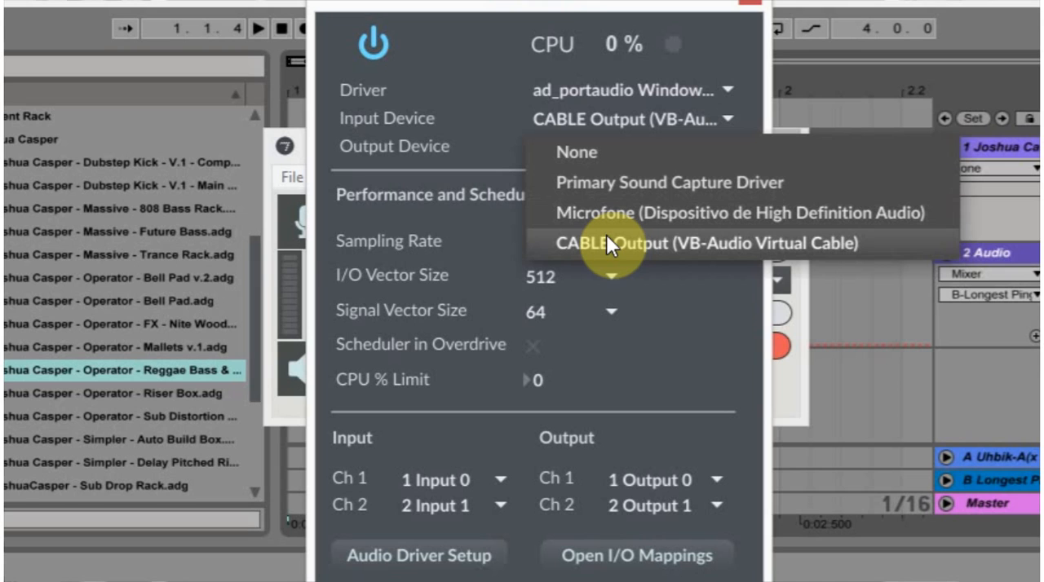
mouse_move(620, 248)
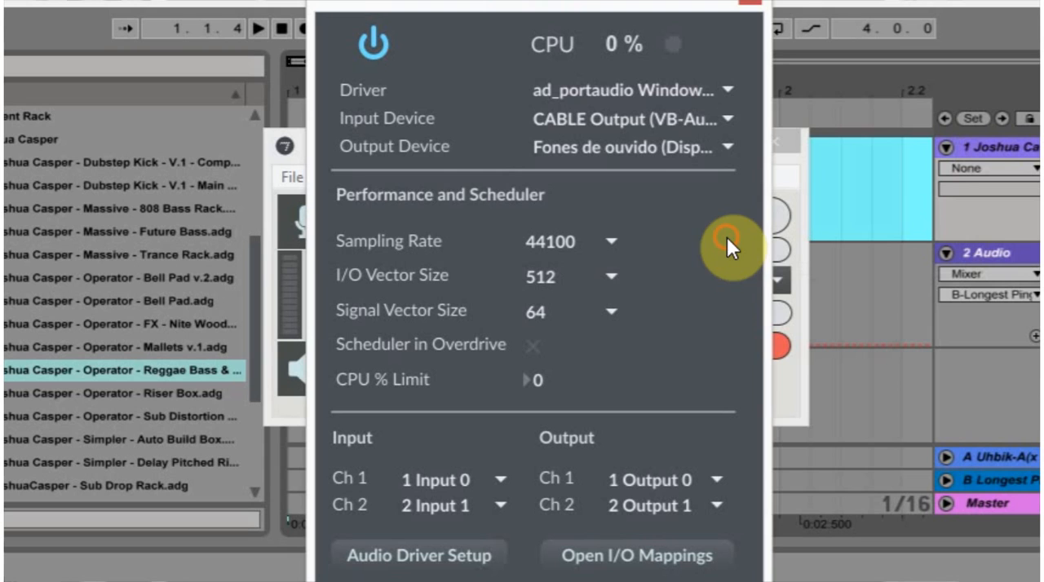
mouse_move(542, 163)
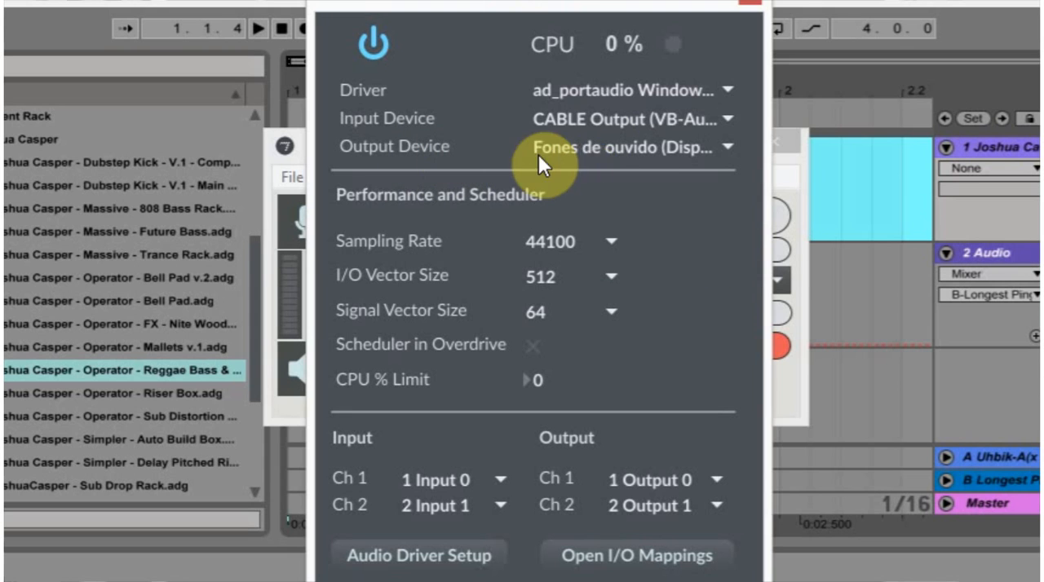
mouse_move(612, 163)
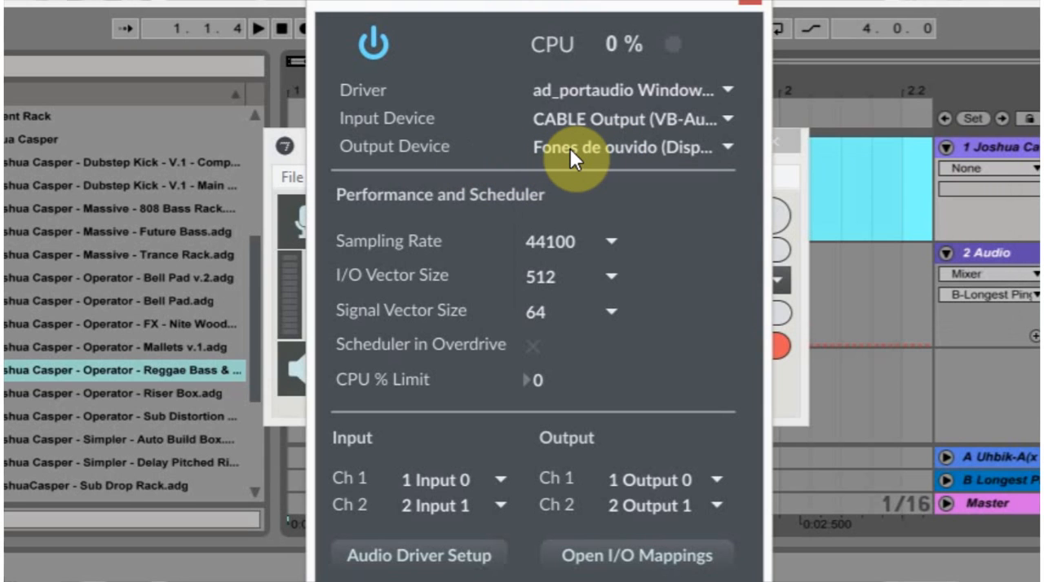
mouse_move(579, 159)
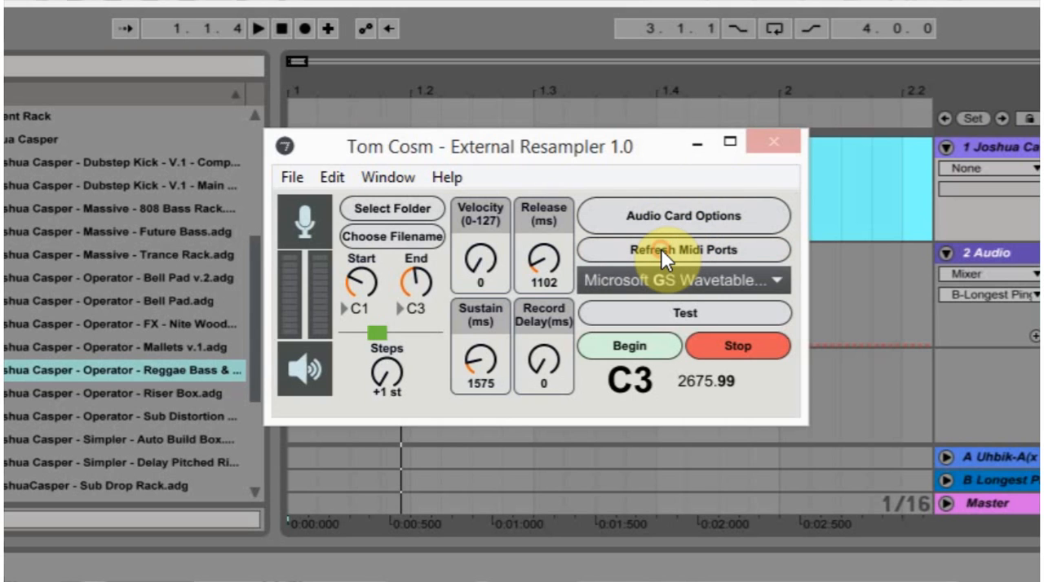
Set the resampler's MIDI output port to LoopBe Internal MIDI
left_click(683, 280)
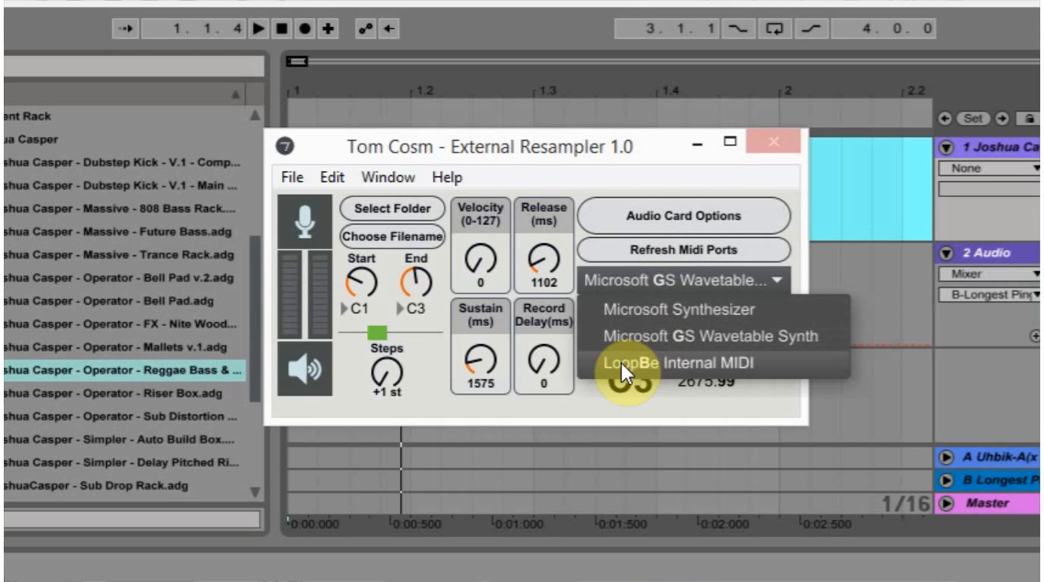
mouse_move(705, 374)
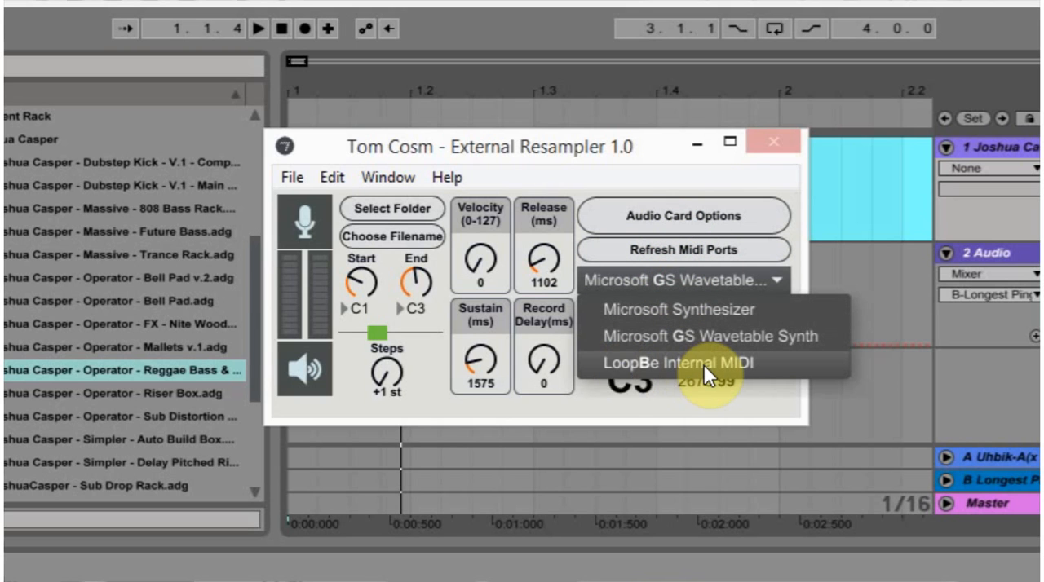
left_click(676, 363)
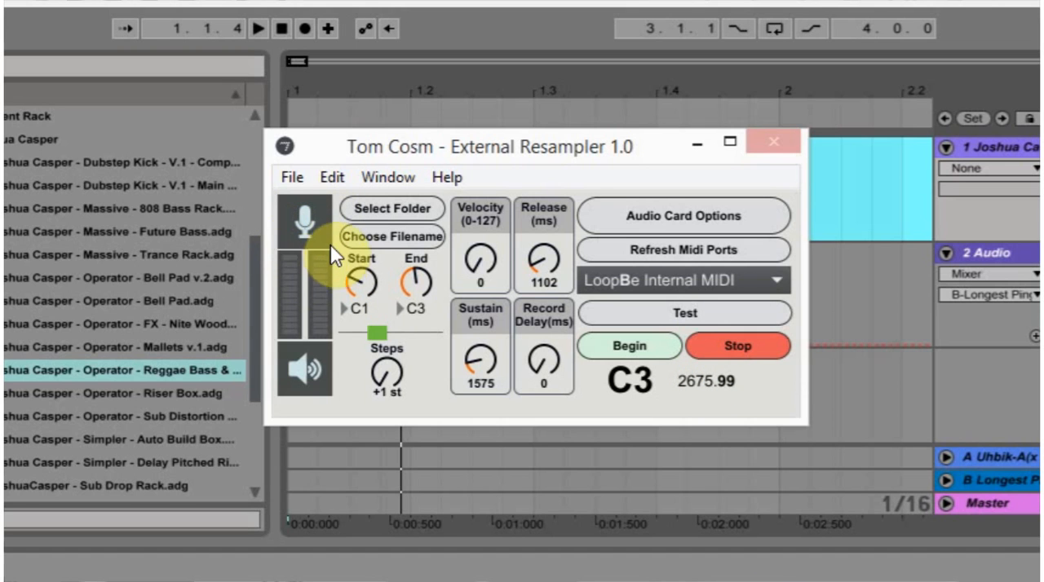
mouse_move(371, 273)
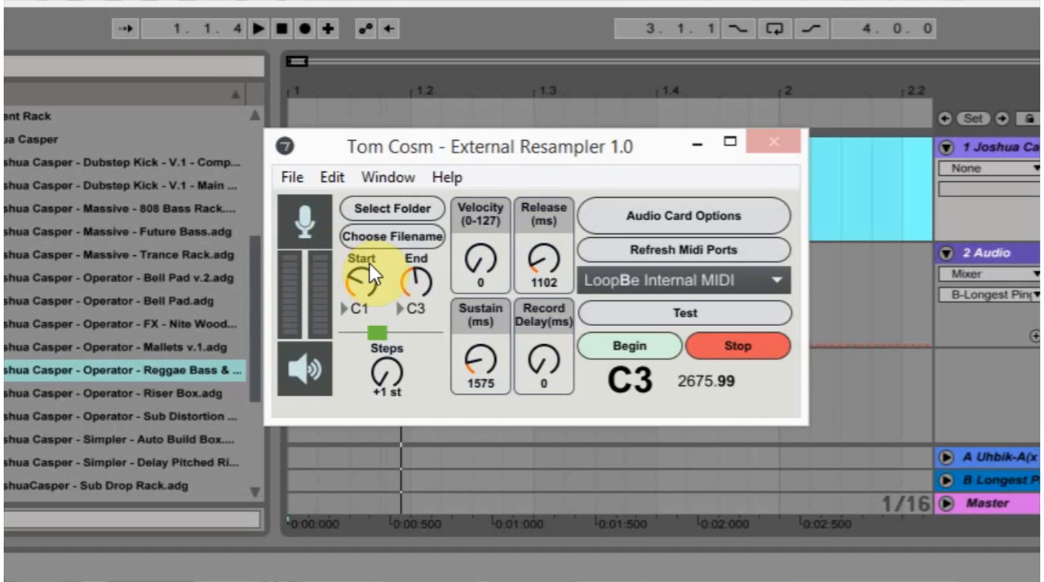
mouse_move(682, 317)
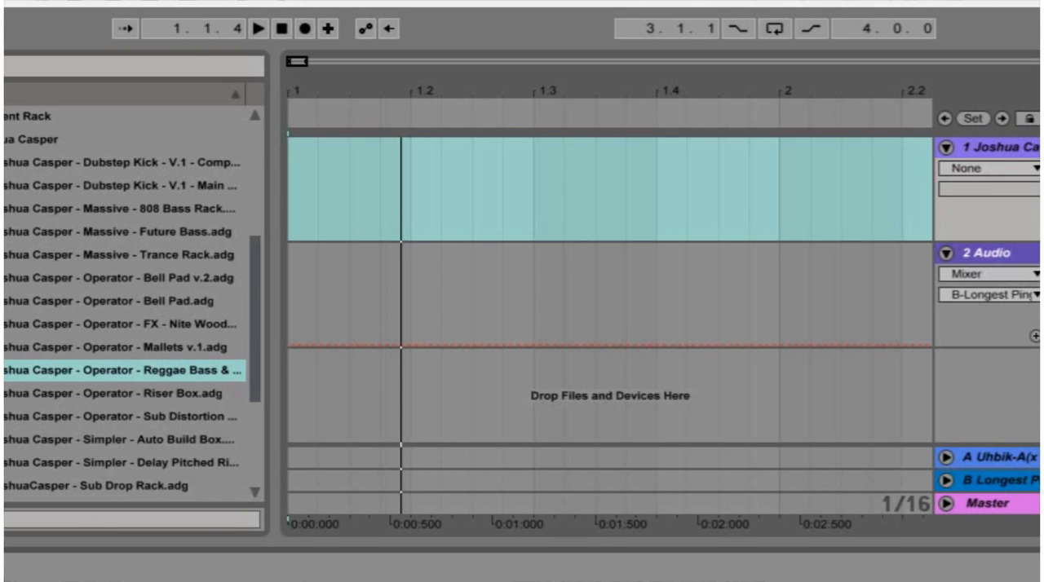
mouse_move(926, 200)
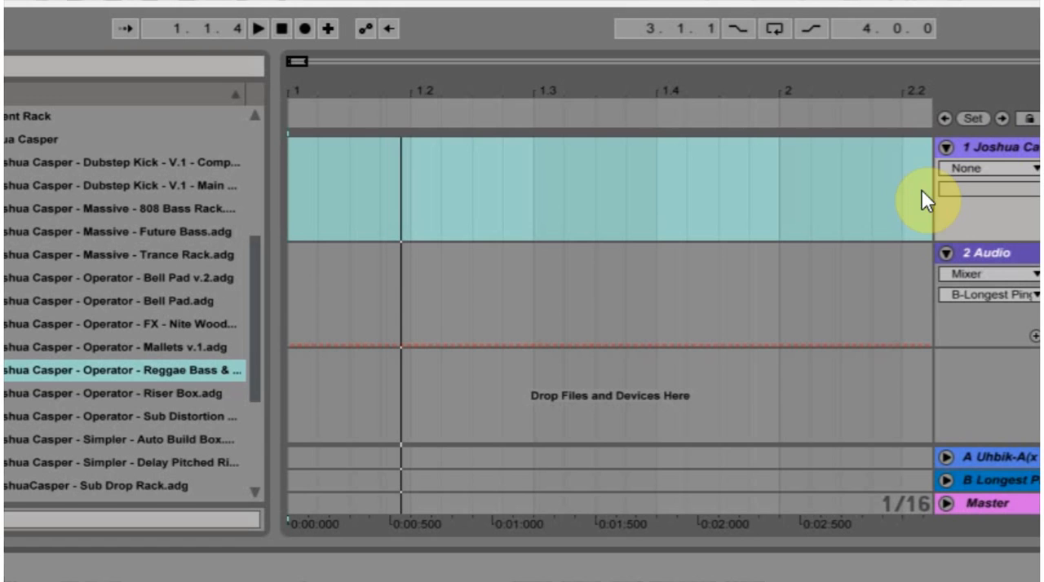
mouse_move(858, 201)
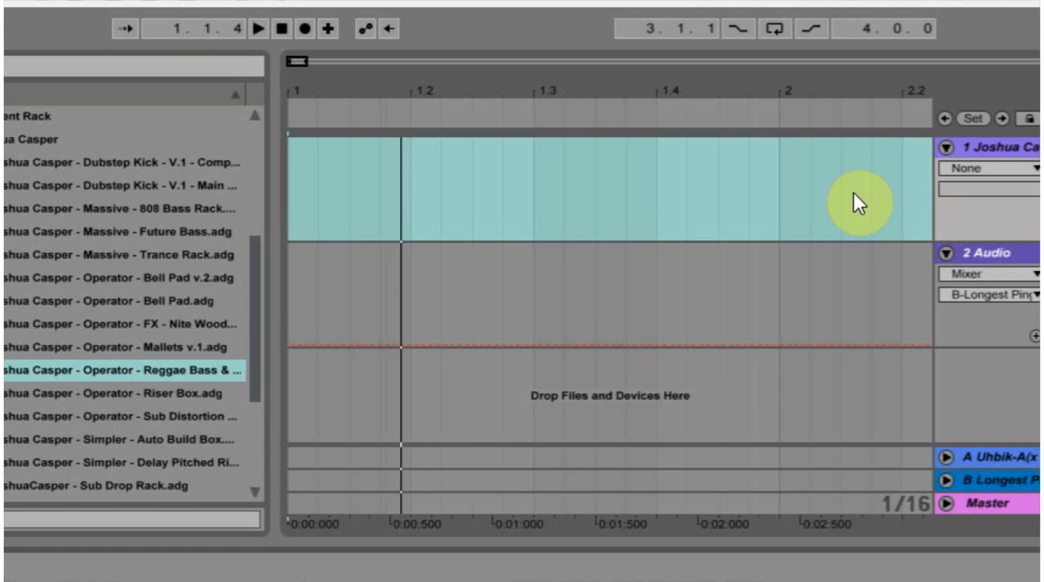
mouse_move(946, 203)
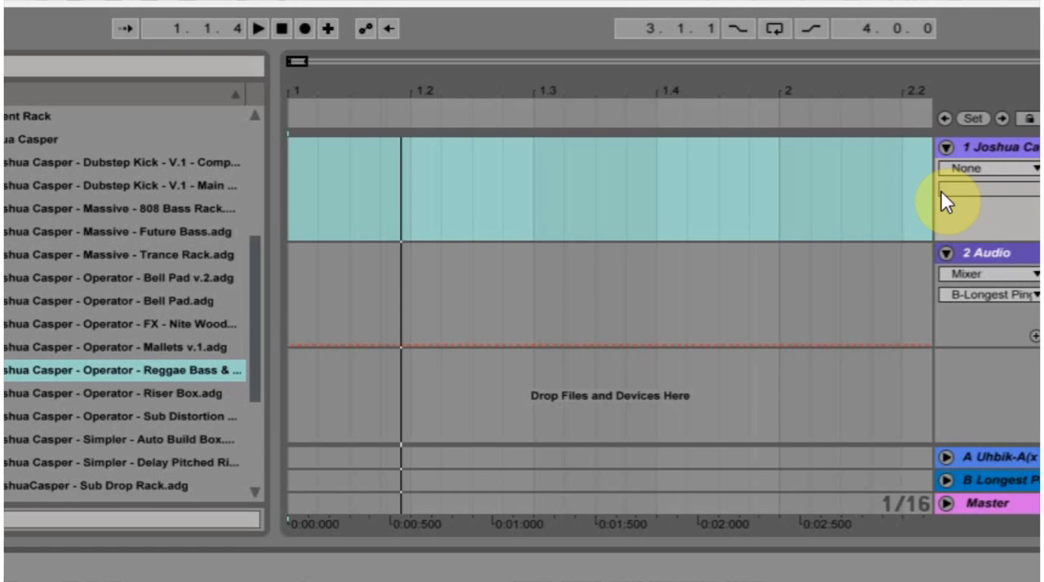
mouse_move(380, 274)
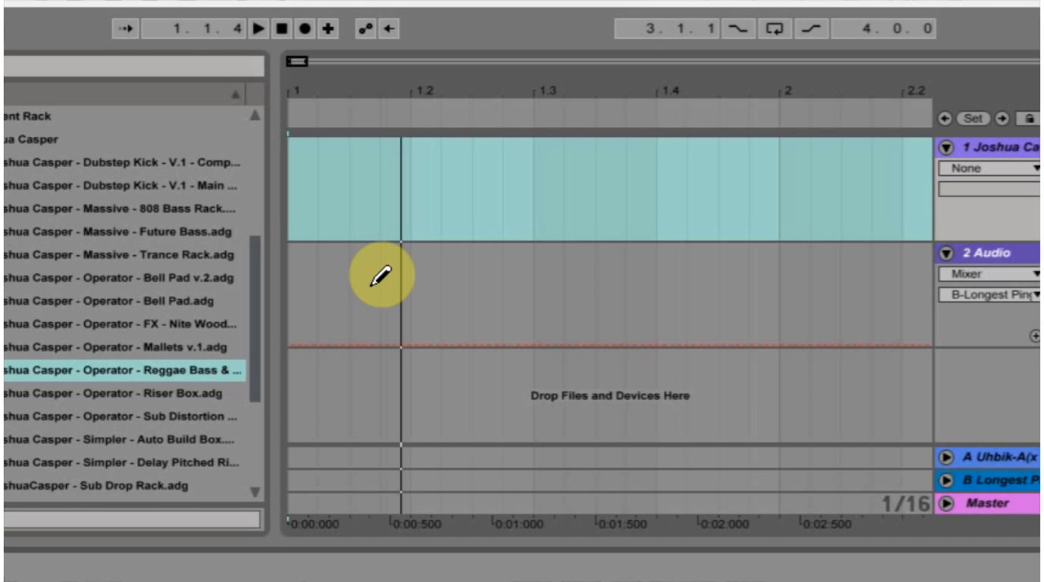
mouse_move(404, 265)
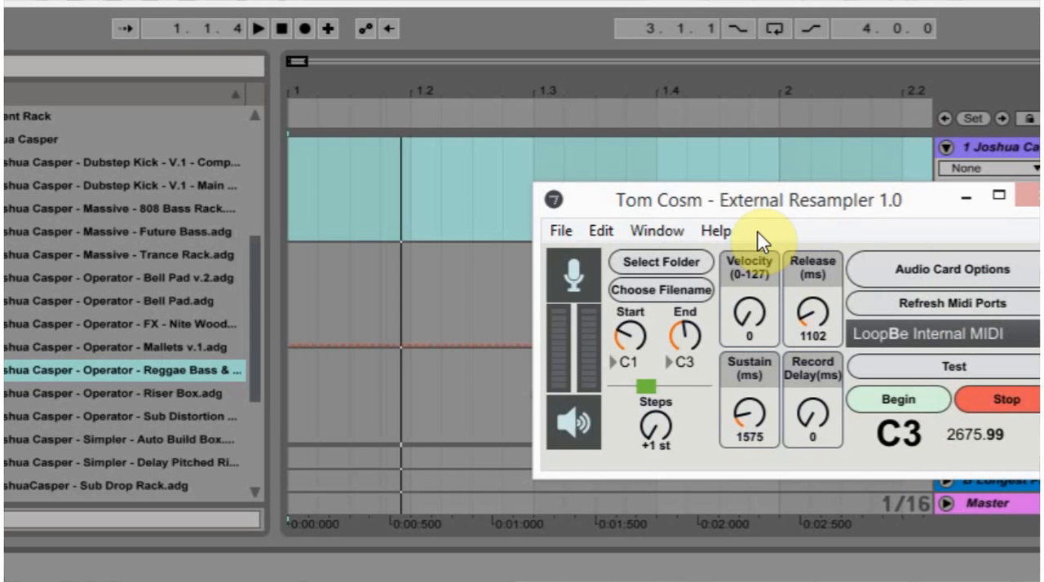
mouse_move(698, 378)
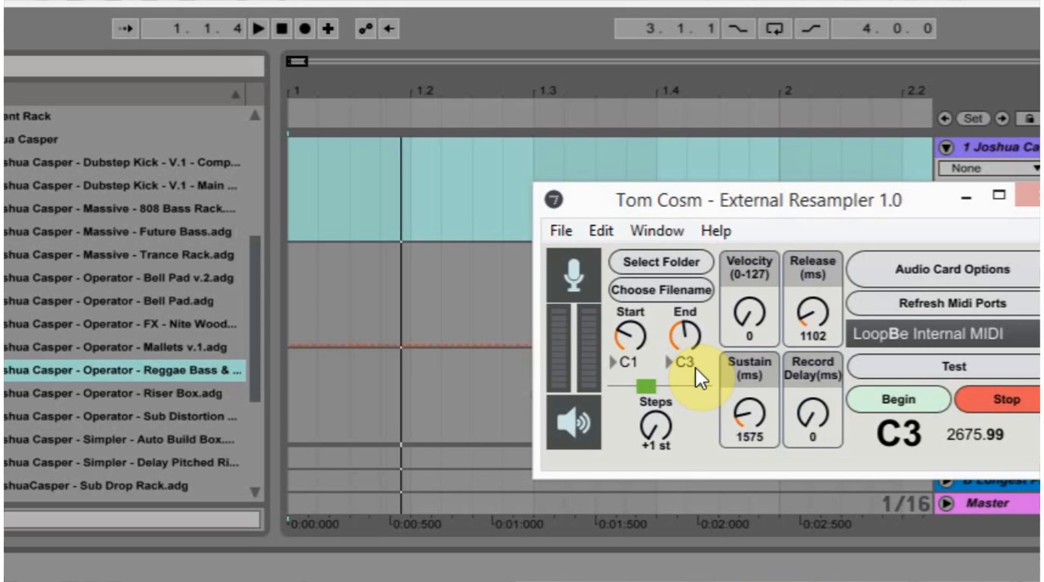
mouse_move(677, 436)
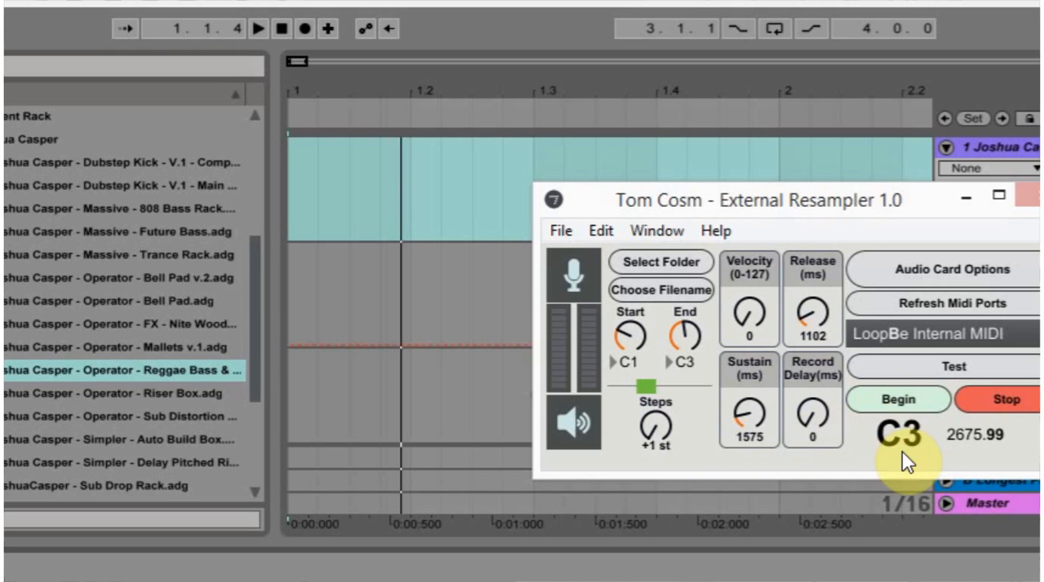
mouse_move(653, 355)
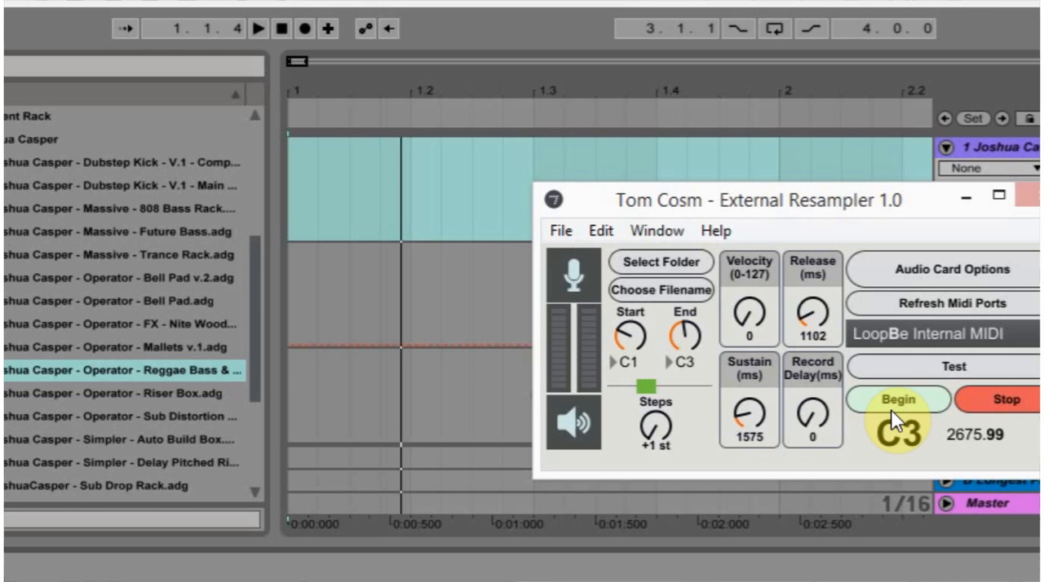
mouse_move(657, 428)
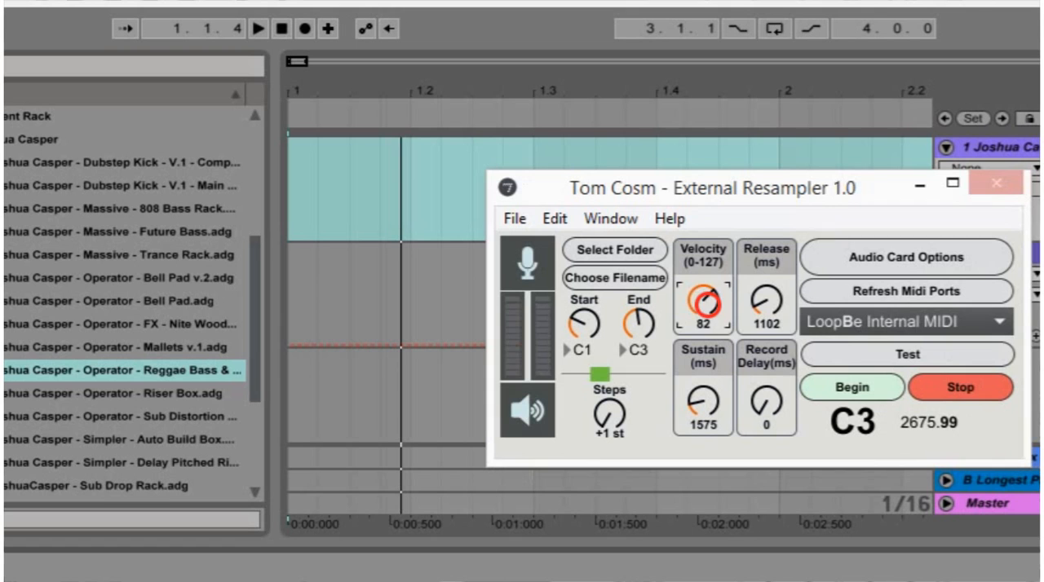
Drag the Velocity knob up to 127
left_click_drag(703, 304, 703, 277)
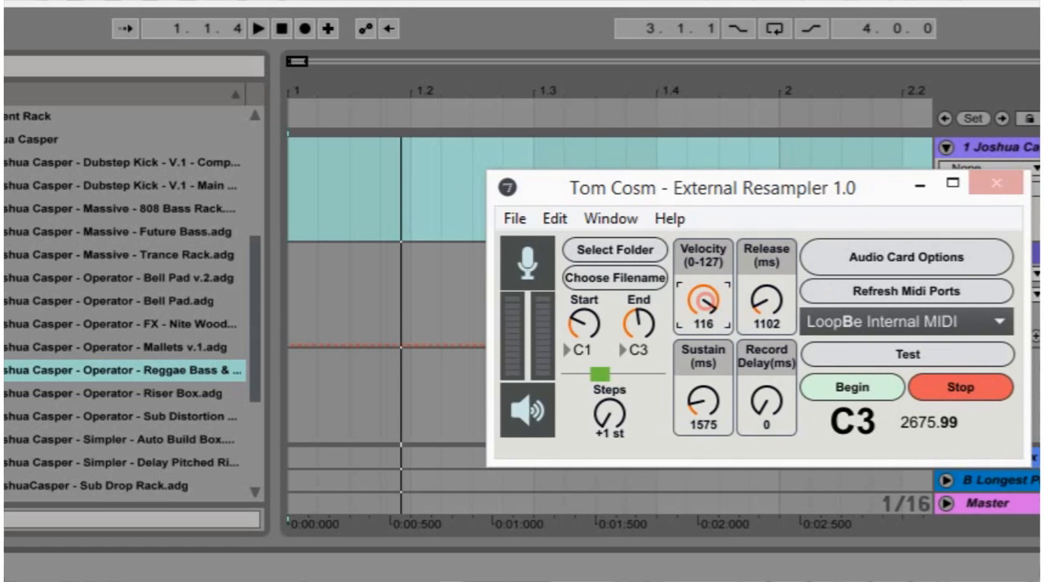
left_click_drag(703, 302, 703, 290)
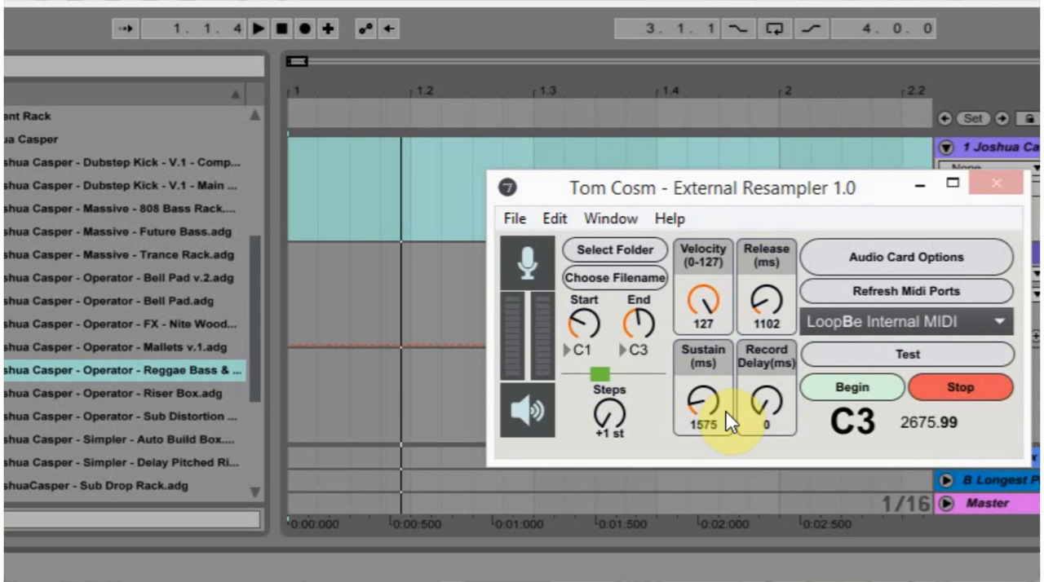
mouse_move(779, 326)
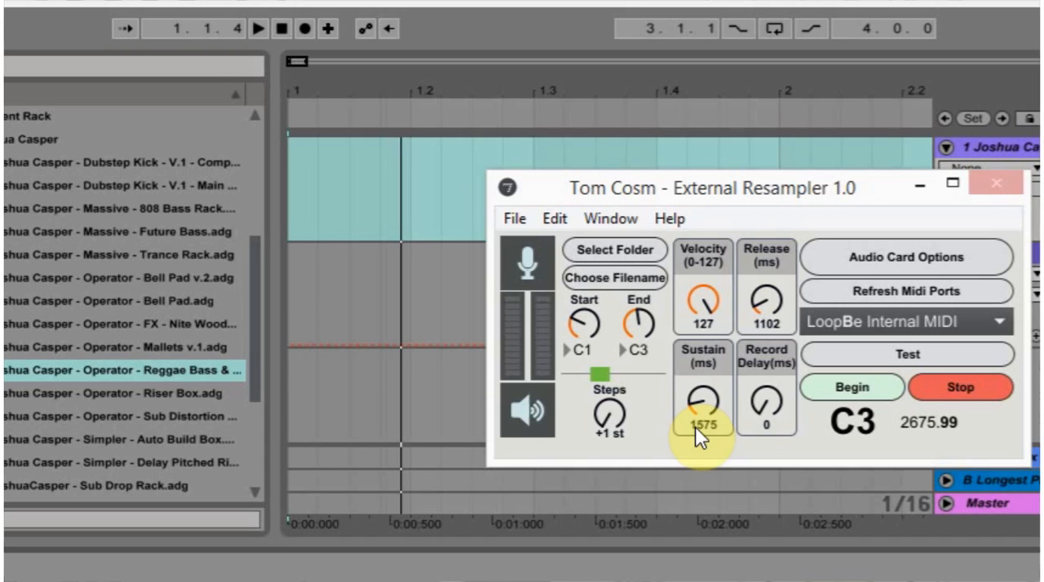
mouse_move(783, 322)
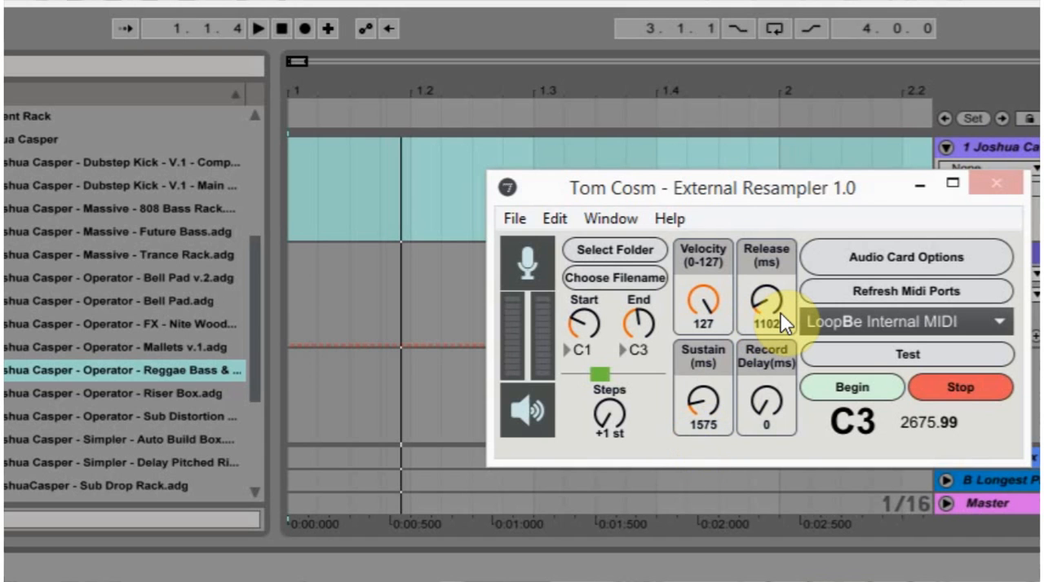
mouse_move(836, 400)
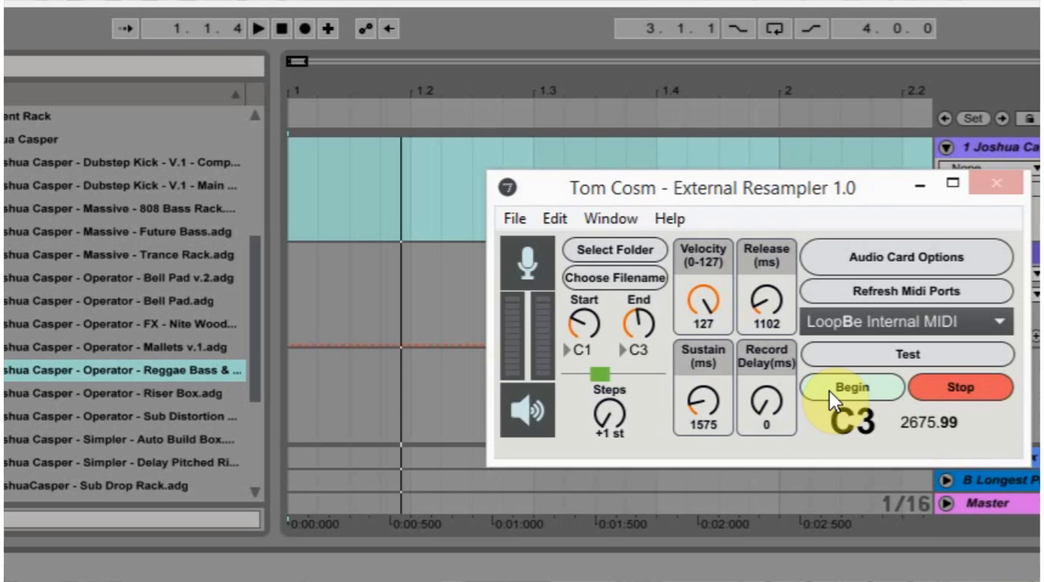
Browse the Desktop in Select Folder to pick the output destination
left_click(614, 249)
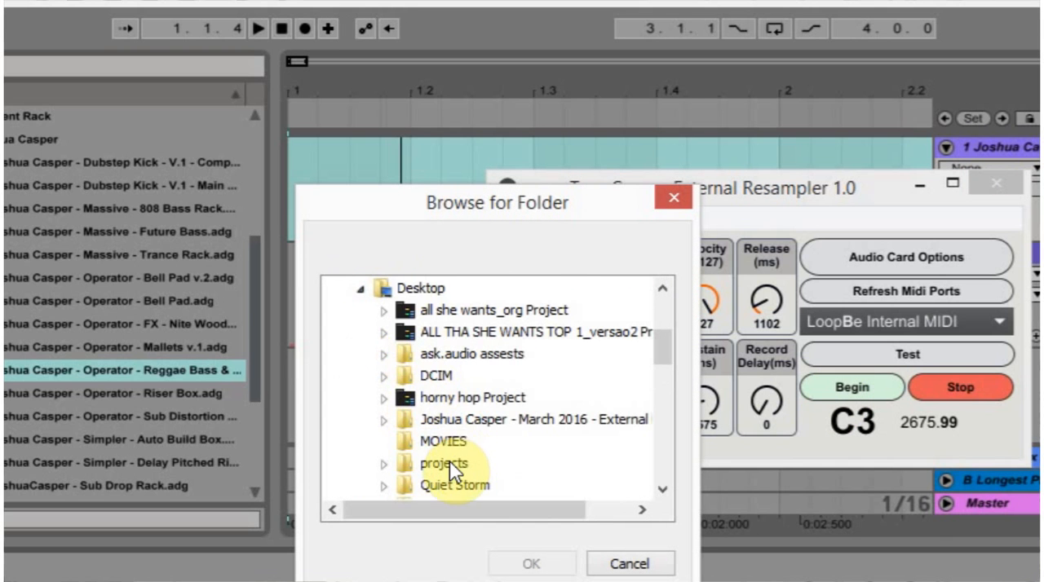
scroll("down", 3)
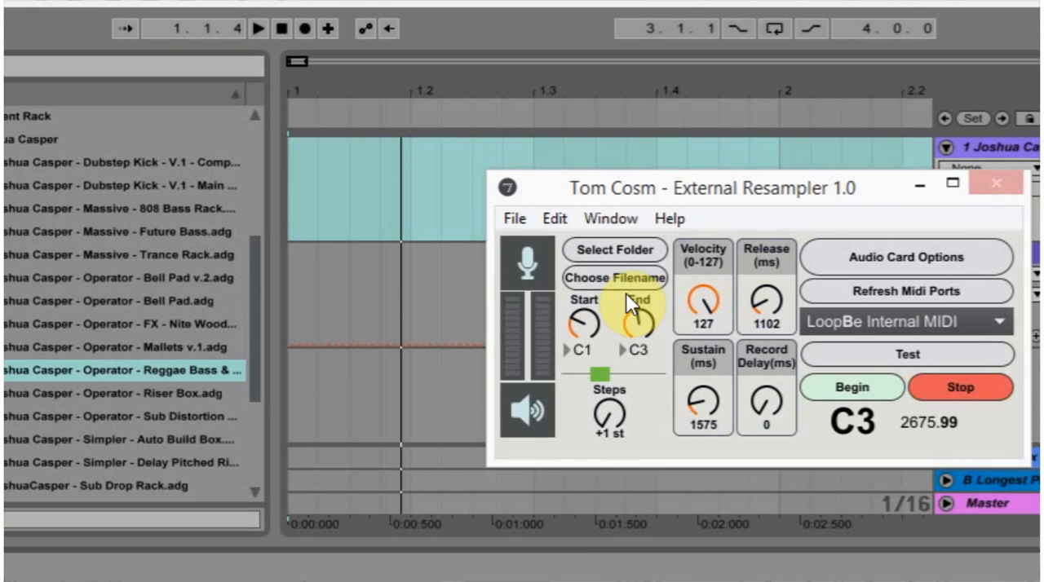
Set the output filename to 'palm-sub-tut' and confirm
left_click(614, 278)
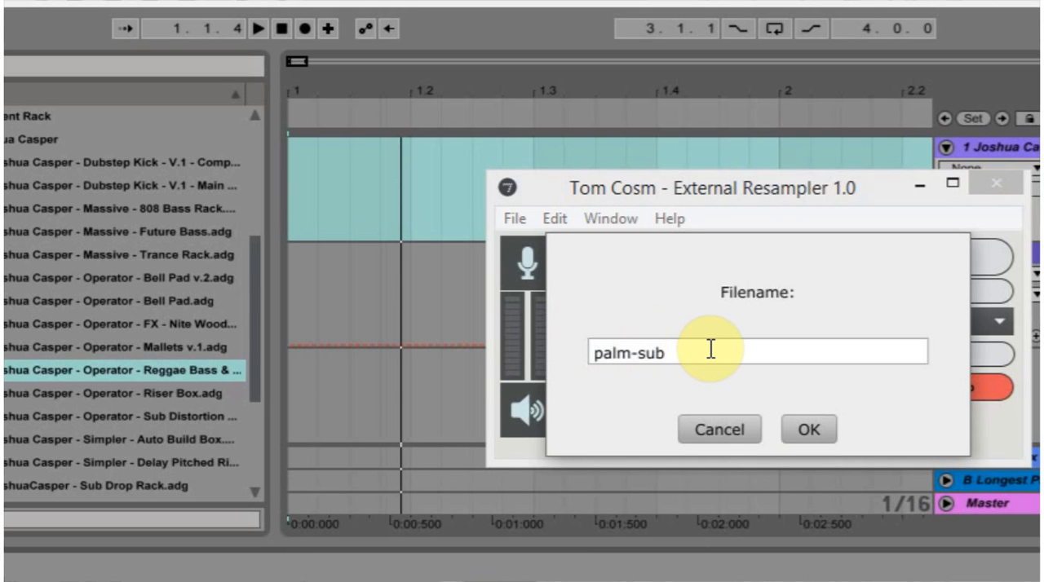
type("-tut")
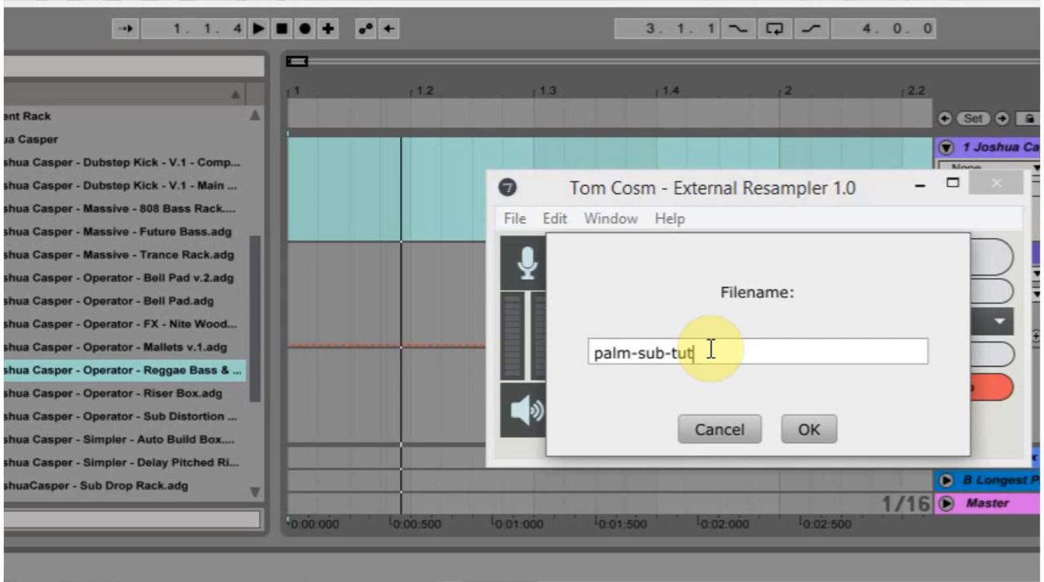
left_click(807, 429)
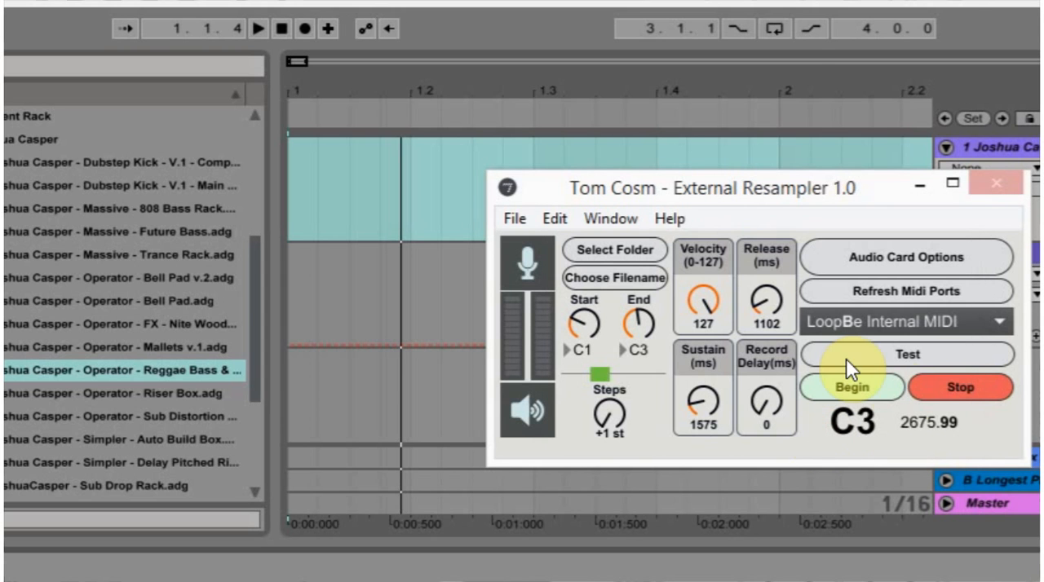